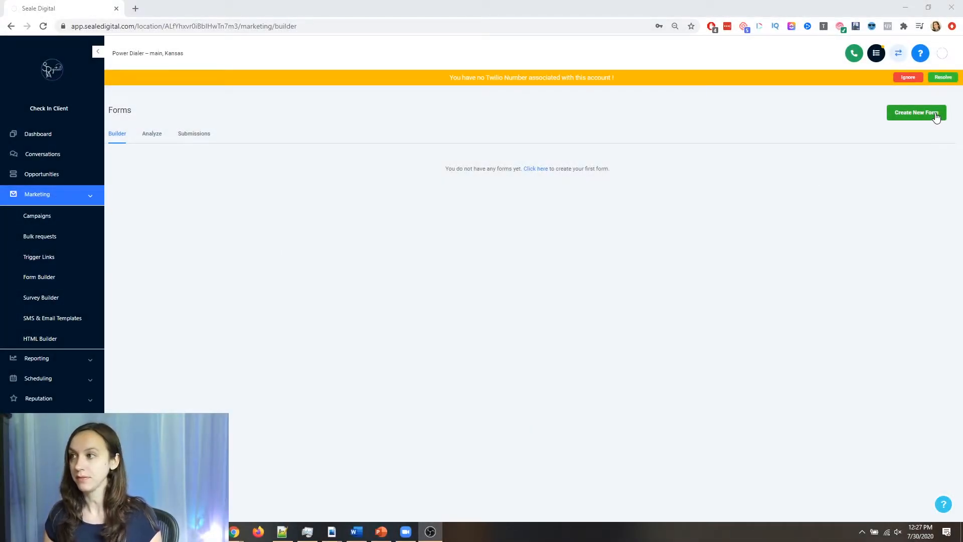
- Start a brand new form in the form builder
{"action": "left_click", "coordinate": [916, 112]}
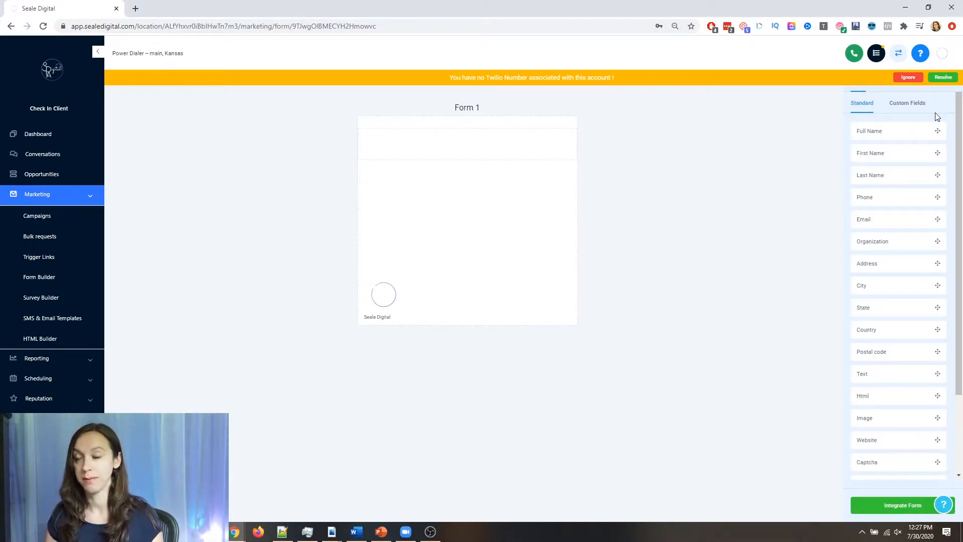
{"action": "mouse_move", "coordinate": [899, 128]}
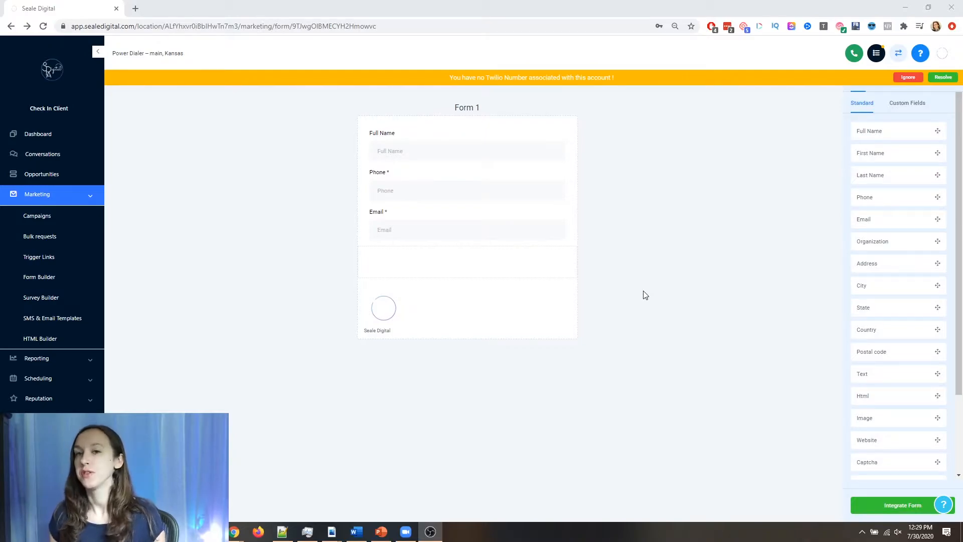
- Add a 'Your Logo' file upload custom field that accepts only PNG files and save it
{"action": "left_click", "coordinate": [907, 102]}
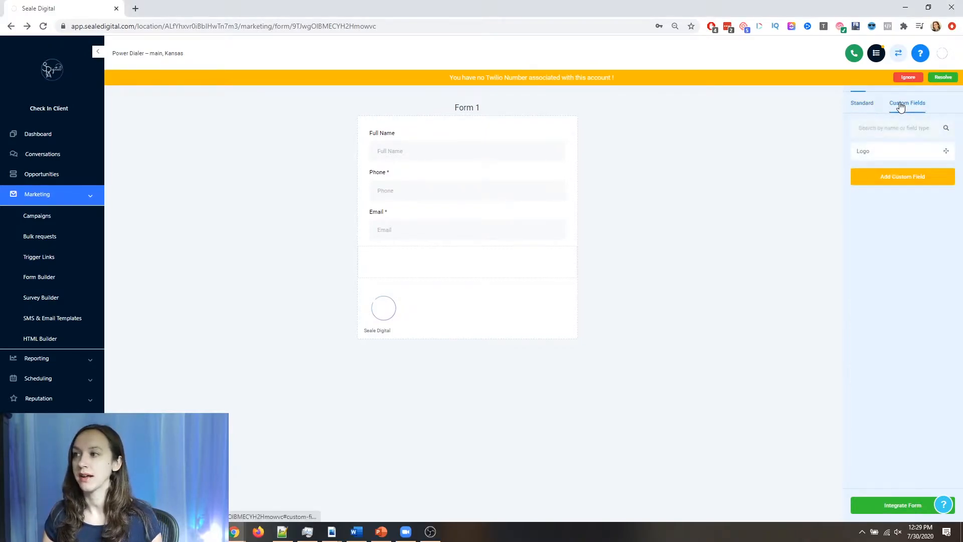
{"action": "left_click", "coordinate": [901, 177]}
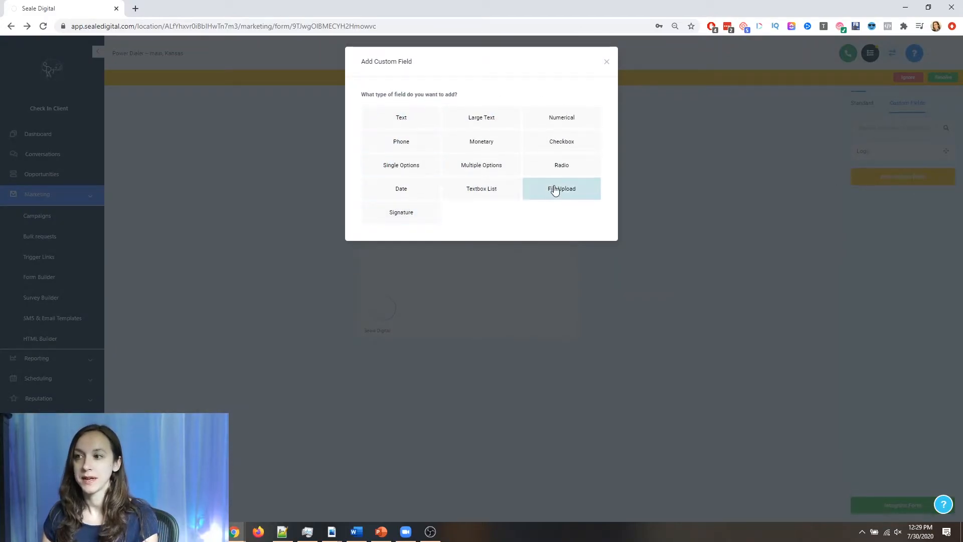
{"action": "left_click", "coordinate": [560, 189]}
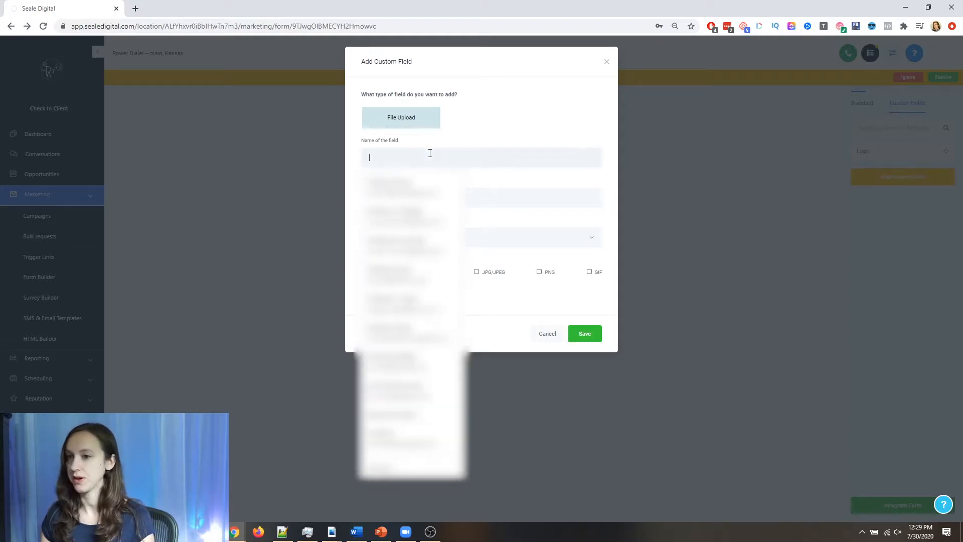
{"action": "type", "text": "Your Logo"}
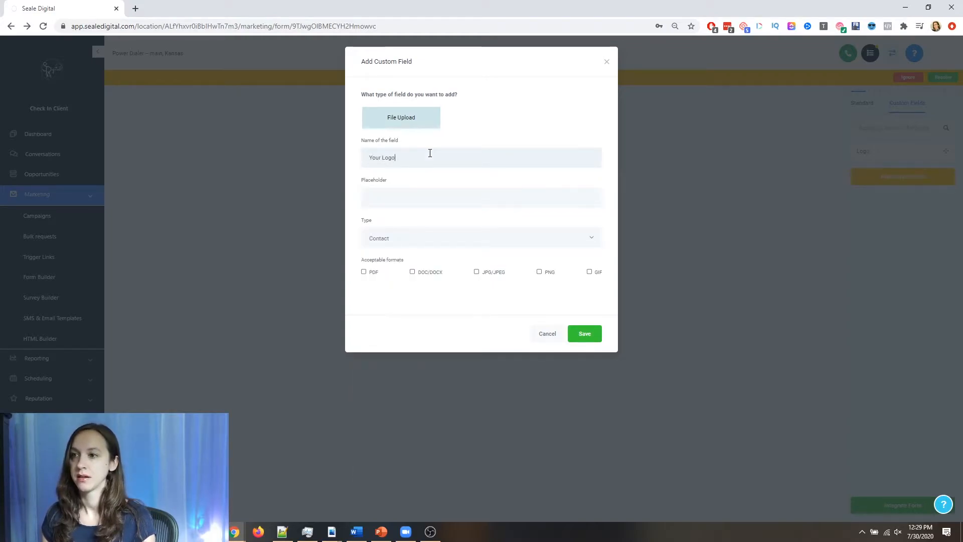
{"action": "left_click", "coordinate": [540, 271]}
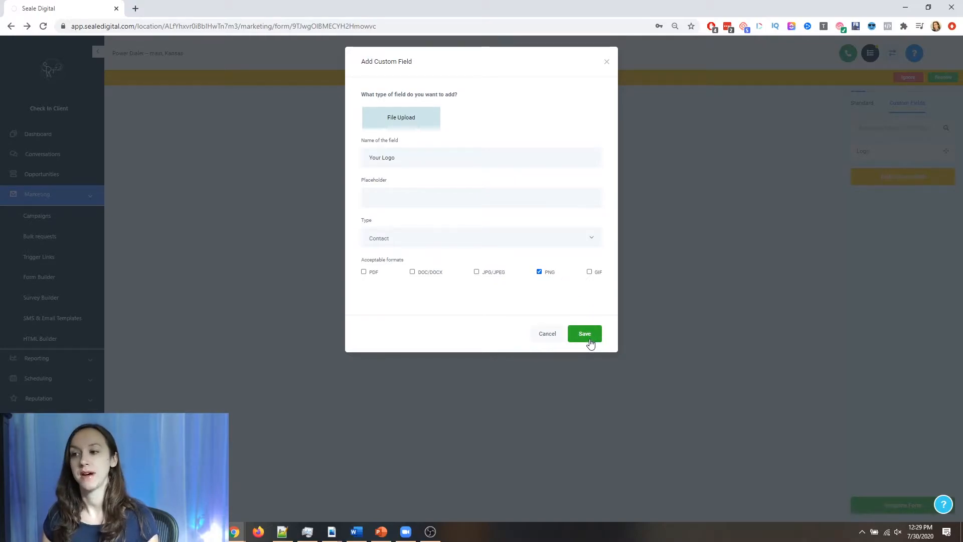
{"action": "left_click", "coordinate": [584, 333]}
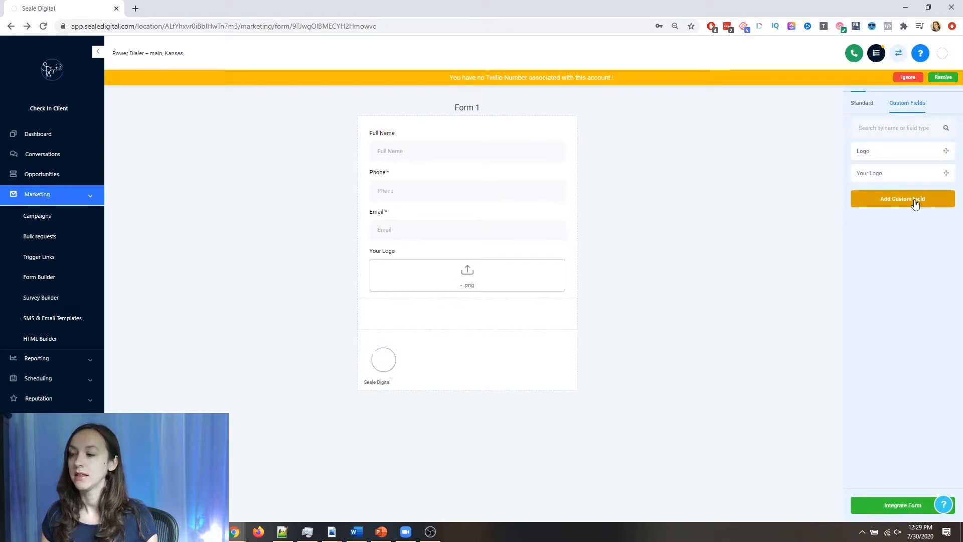
- Add a 'Contract' file upload custom field that accepts only PDF files and save it
{"action": "left_click", "coordinate": [902, 198]}
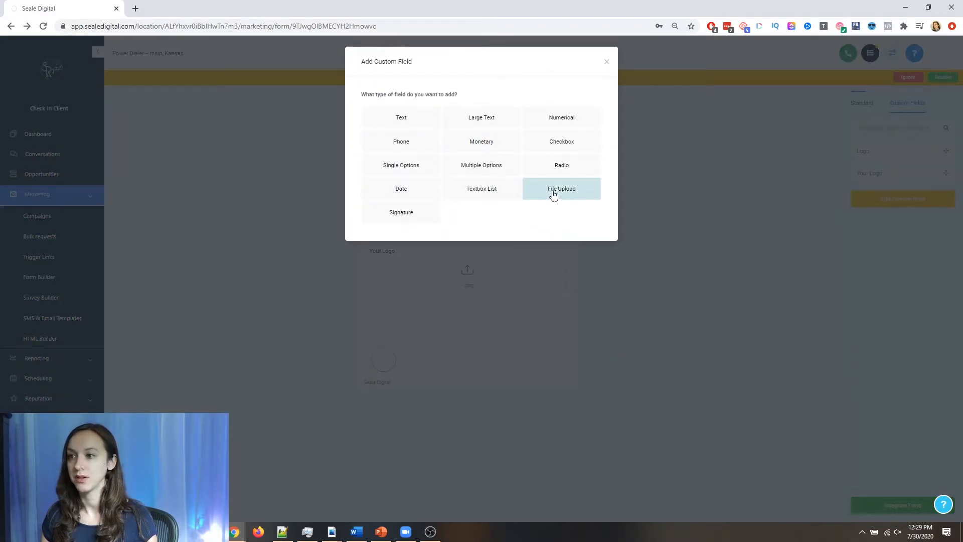
{"action": "left_click", "coordinate": [561, 188]}
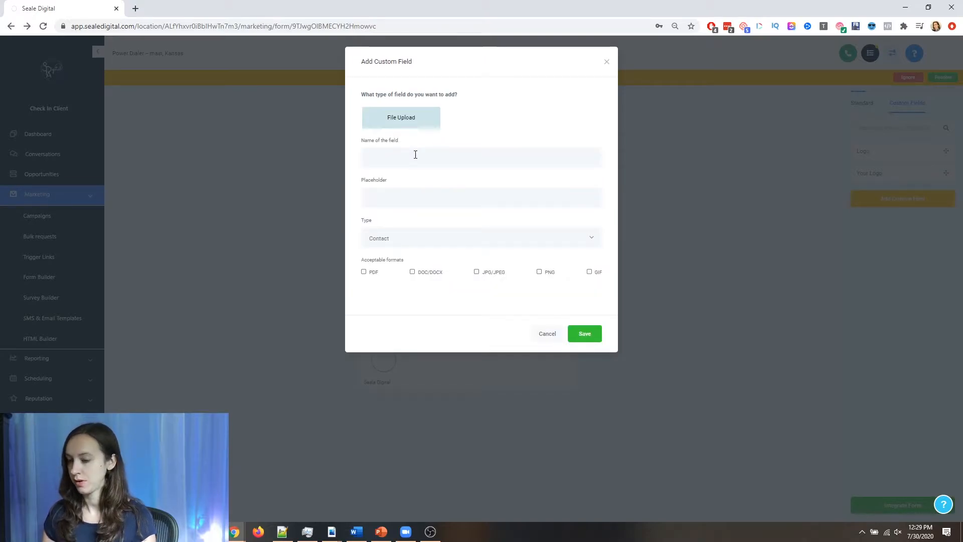
{"action": "type", "text": "Contract"}
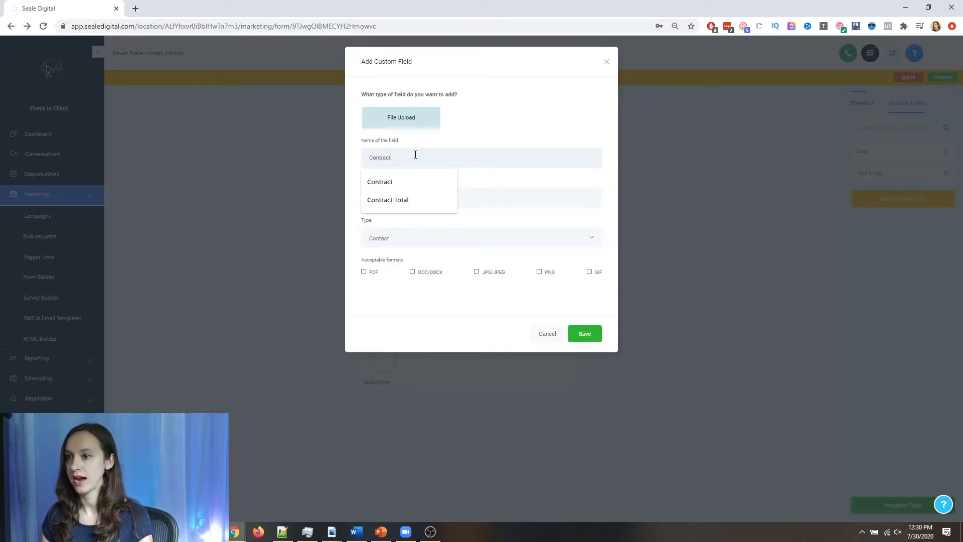
{"action": "left_click", "coordinate": [363, 272]}
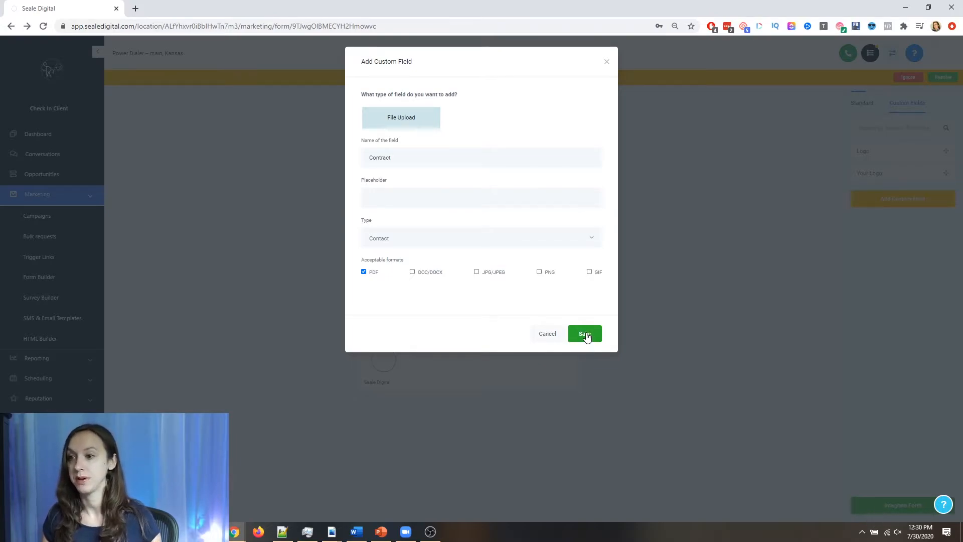
{"action": "left_click", "coordinate": [583, 333]}
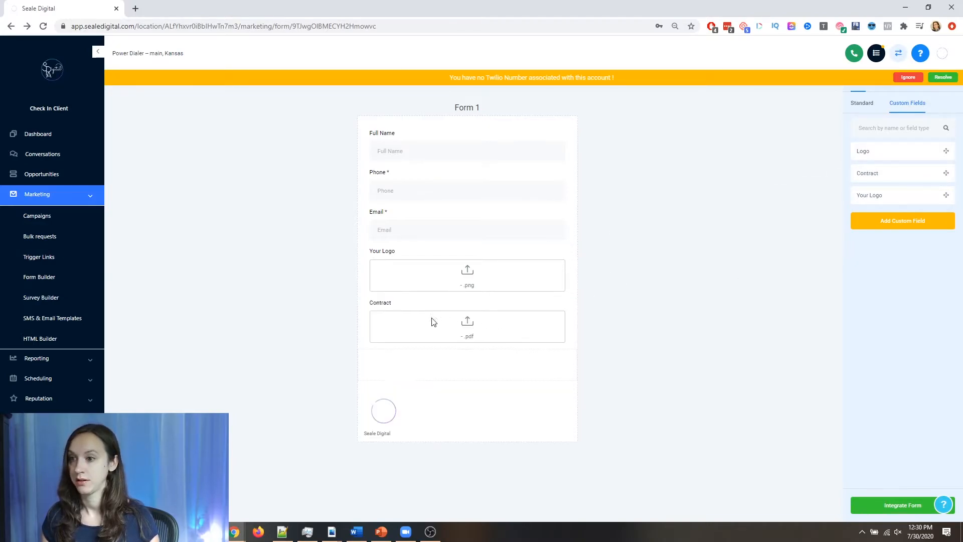
{"action": "mouse_move", "coordinate": [465, 325]}
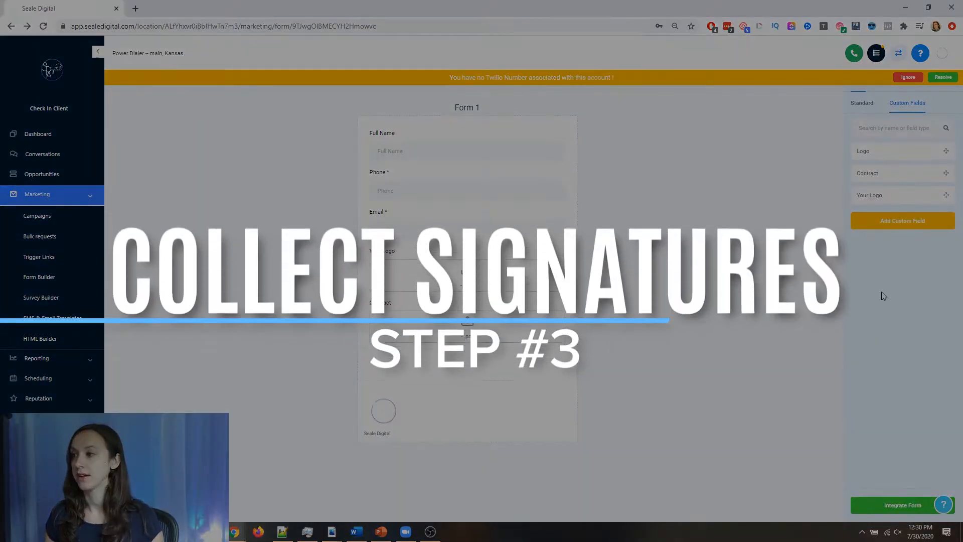
- Add a Signature custom field named 'signature' and save it
{"action": "left_click", "coordinate": [901, 221]}
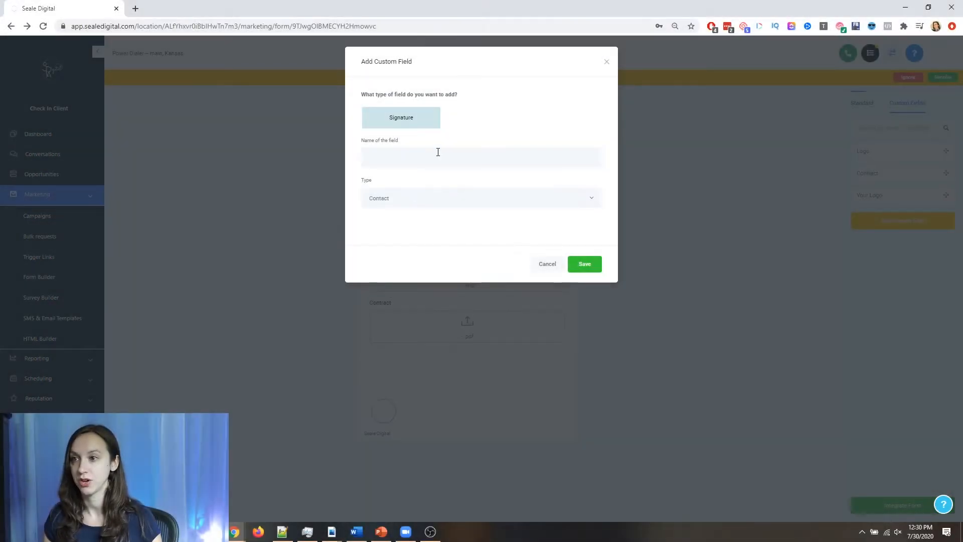
{"action": "type", "text": "signature"}
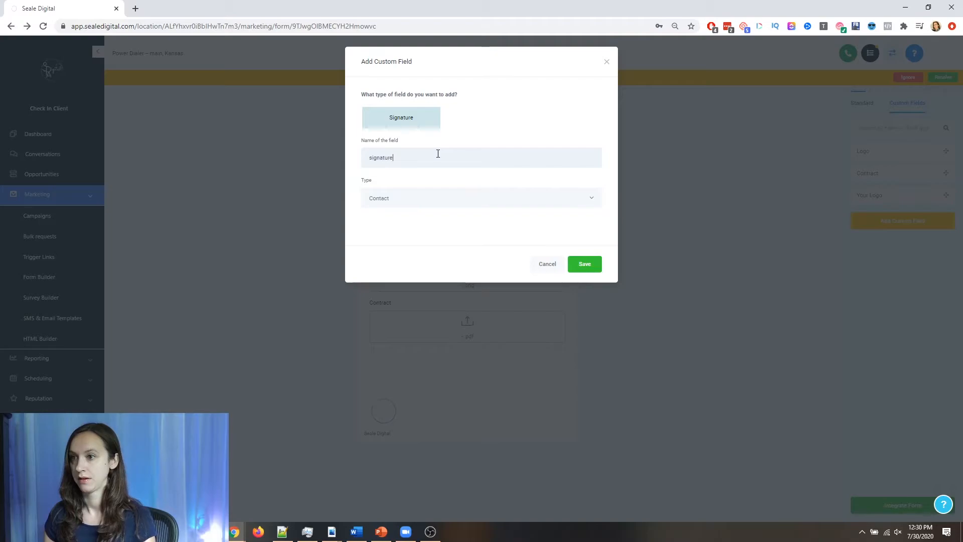
{"action": "left_click", "coordinate": [584, 264]}
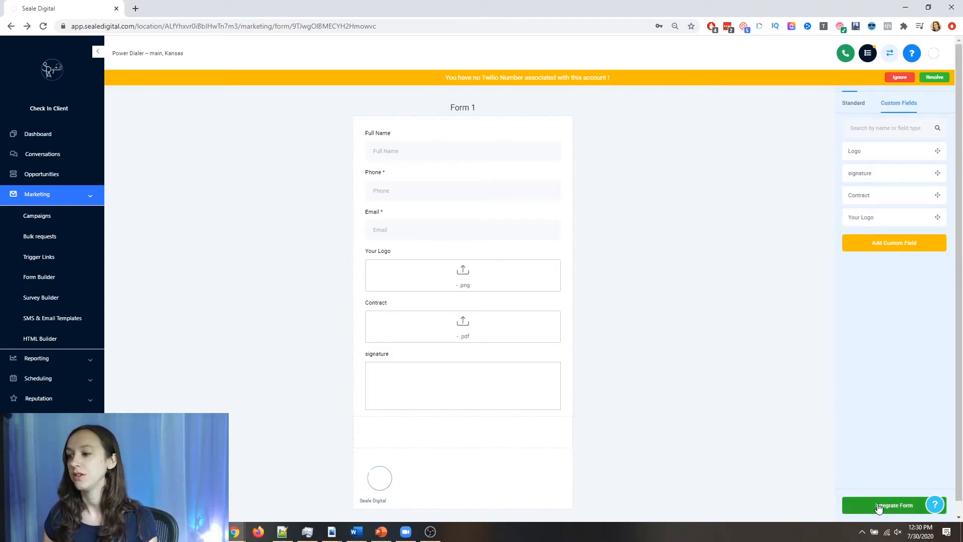
- Get the form's shareable link from Integrate Your Form and load it in a new browser tab
{"action": "left_click", "coordinate": [893, 505]}
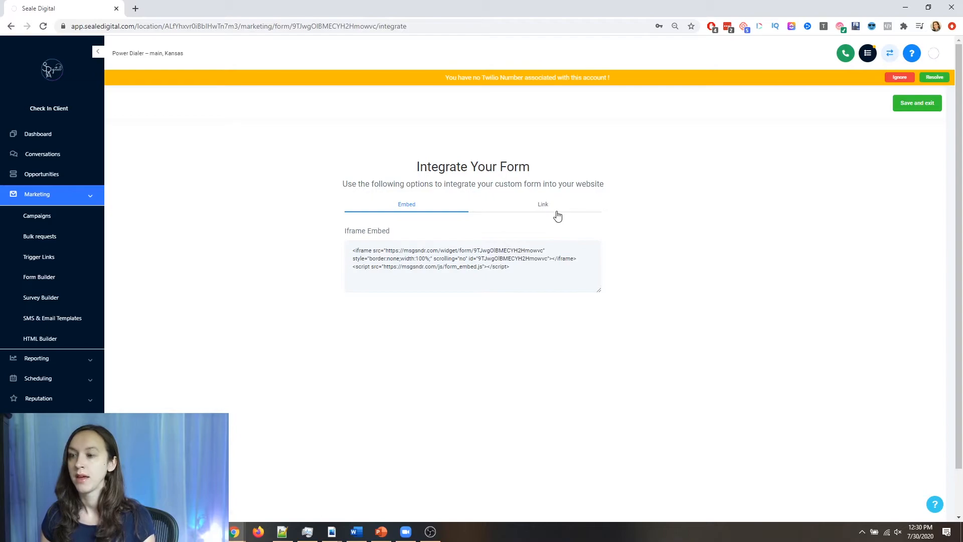
{"action": "left_click", "coordinate": [543, 204]}
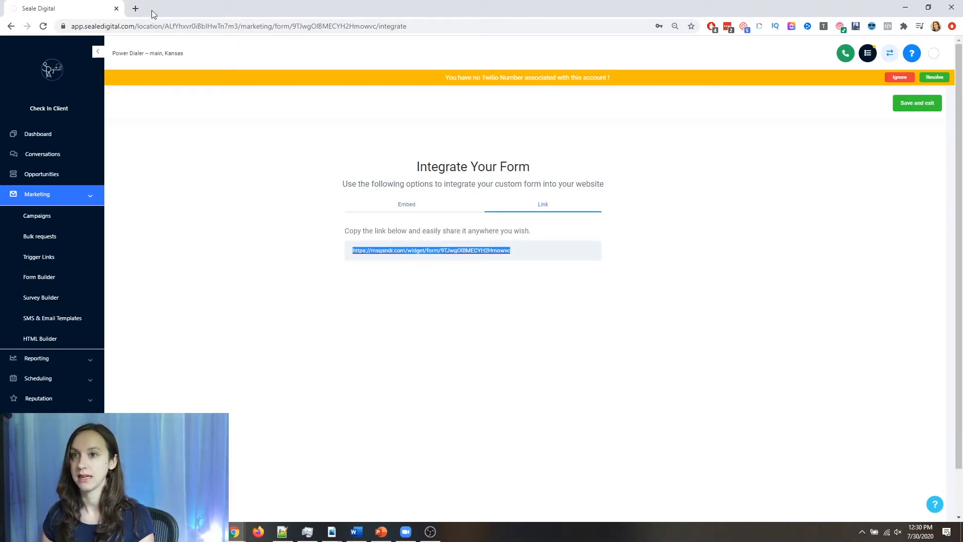
{"action": "left_click", "coordinate": [136, 8]}
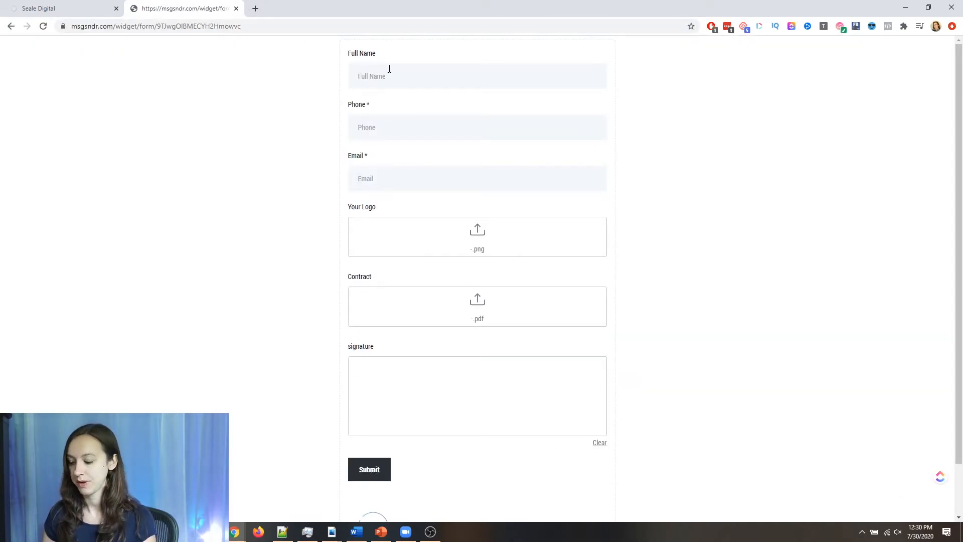
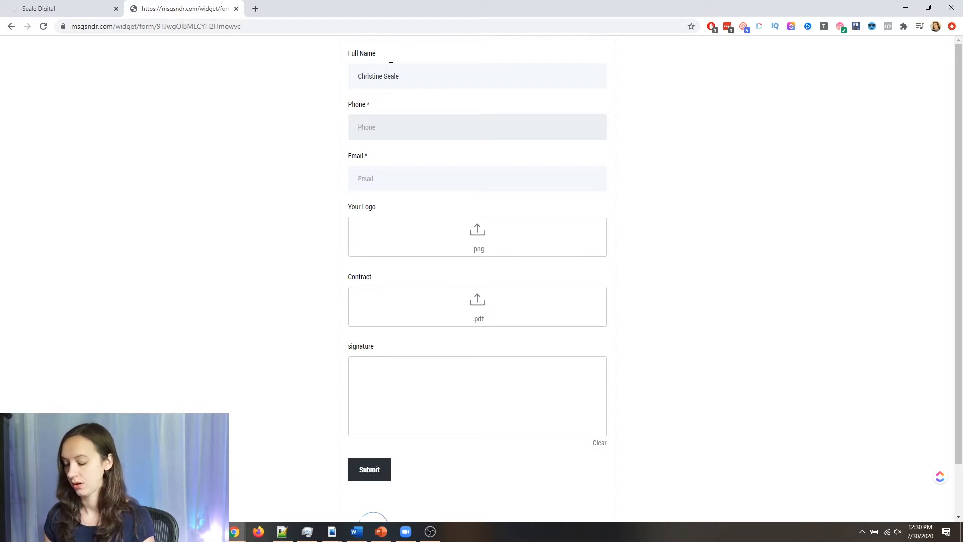
- Fill the live form with name 'Christi', phone '+1 3163332' and email 'testy'
{"action": "type", "text": "+1 3163332"}
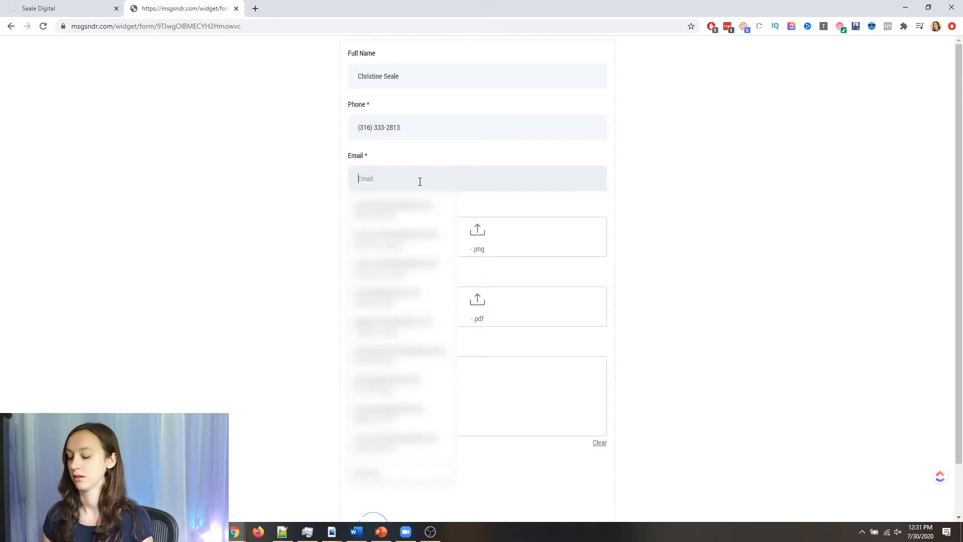
{"action": "type", "text": "testy@test.com"}
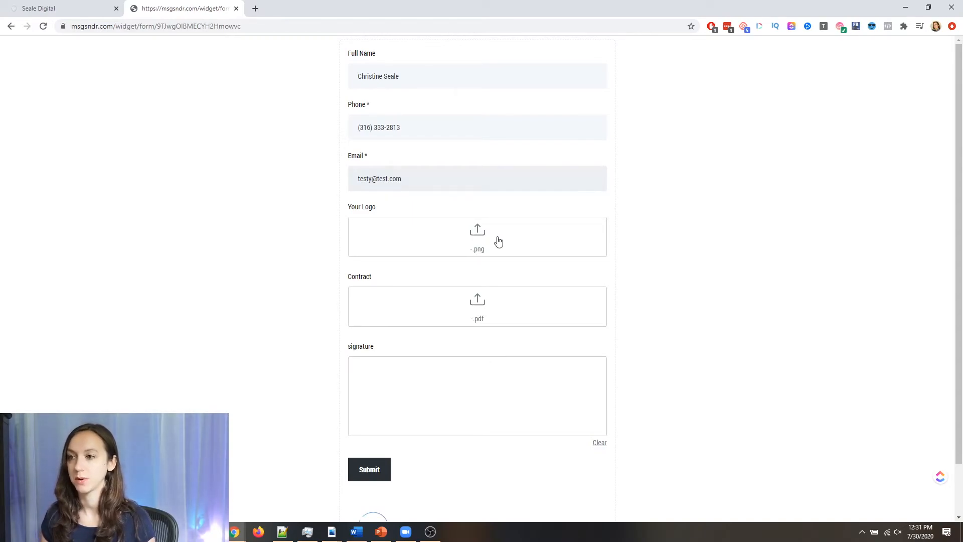
- Upload the crown logo image as Your Logo and dummy.pdf as the Contract
{"action": "left_click", "coordinate": [477, 237]}
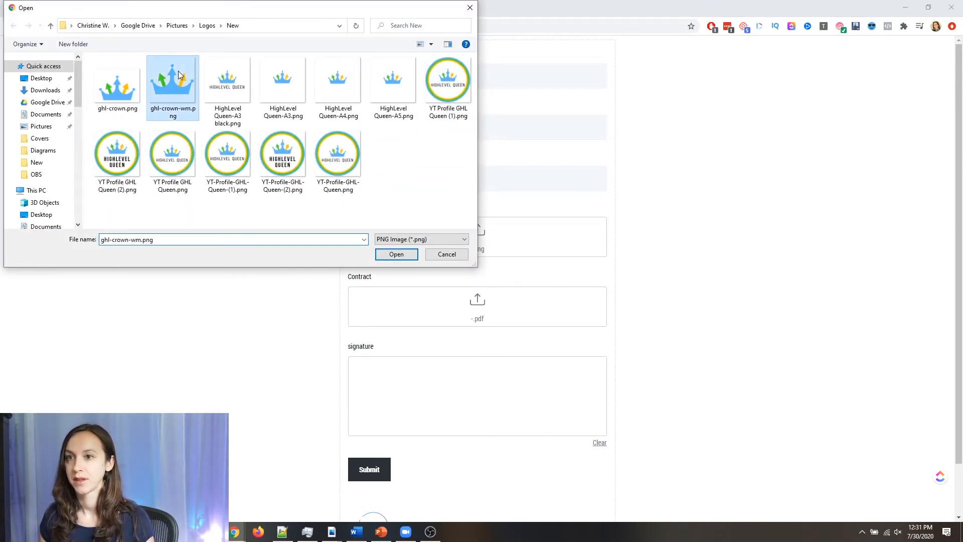
{"action": "left_click", "coordinate": [396, 253]}
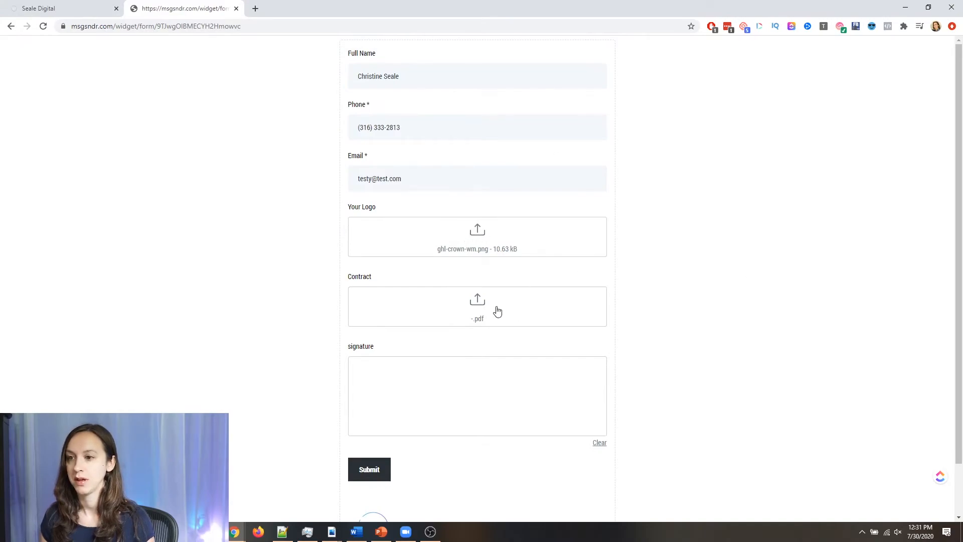
{"action": "left_click", "coordinate": [477, 307]}
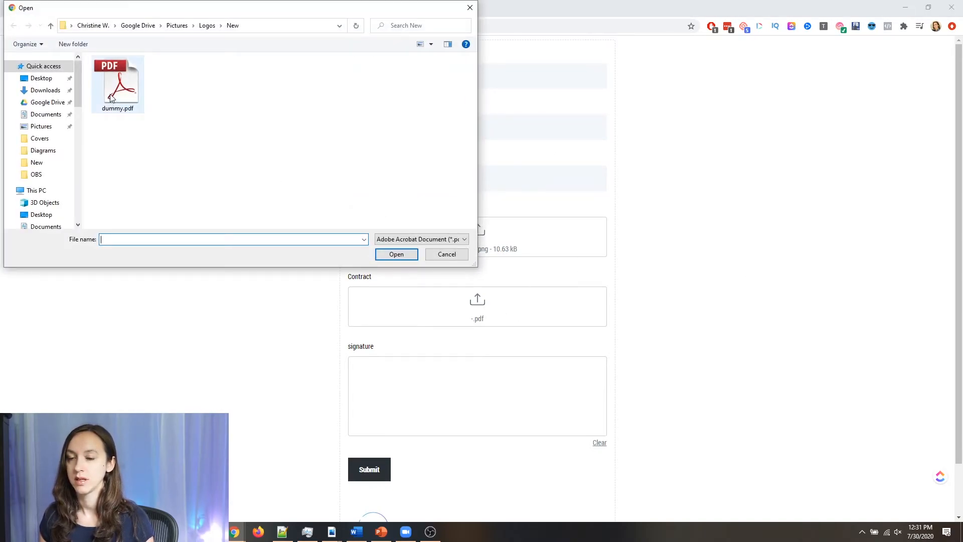
{"action": "double_click", "coordinate": [116, 83]}
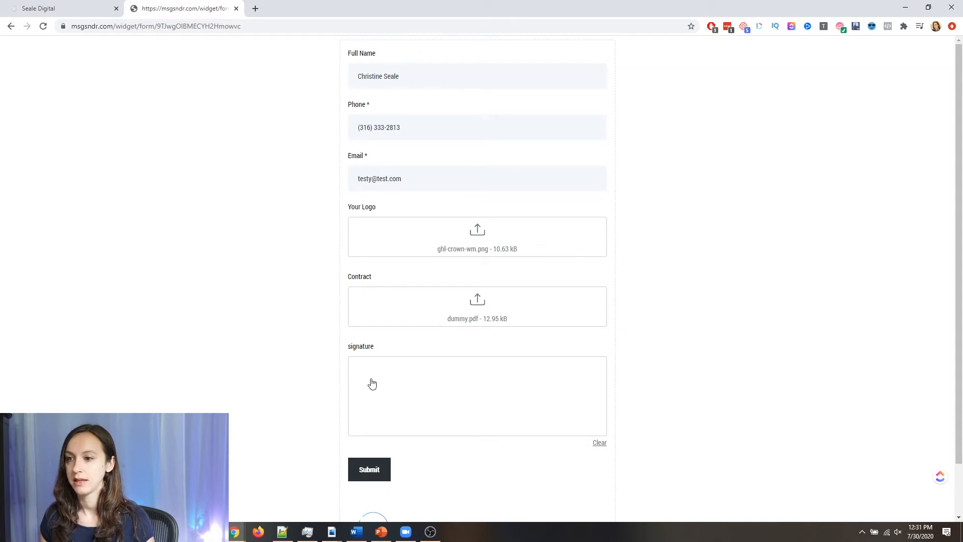
- Draw a signature, clear it and sign again in the signature area
{"action": "left_click_drag", "start_coordinate": [371, 374], "coordinate": [599, 405]}
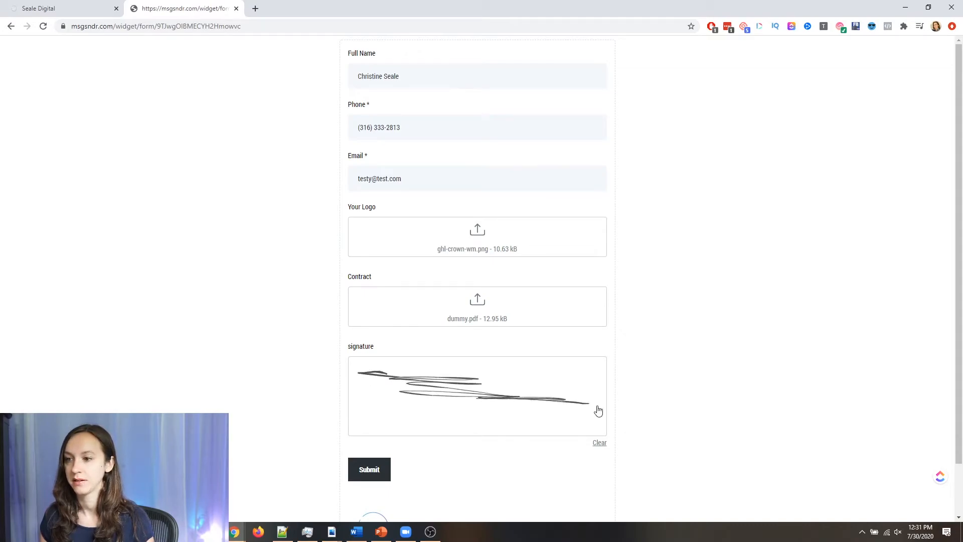
{"action": "left_click", "coordinate": [598, 442]}
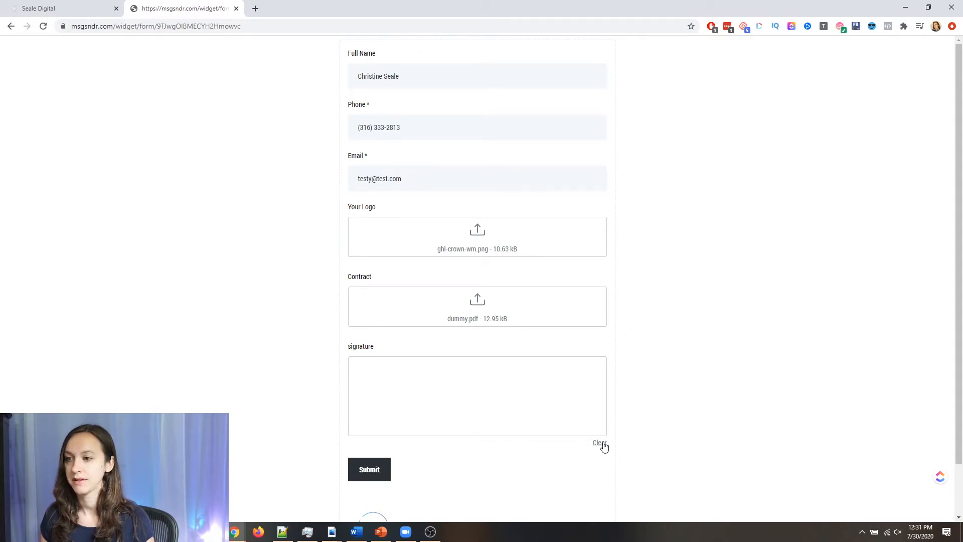
{"action": "left_click_drag", "start_coordinate": [368, 374], "coordinate": [573, 405]}
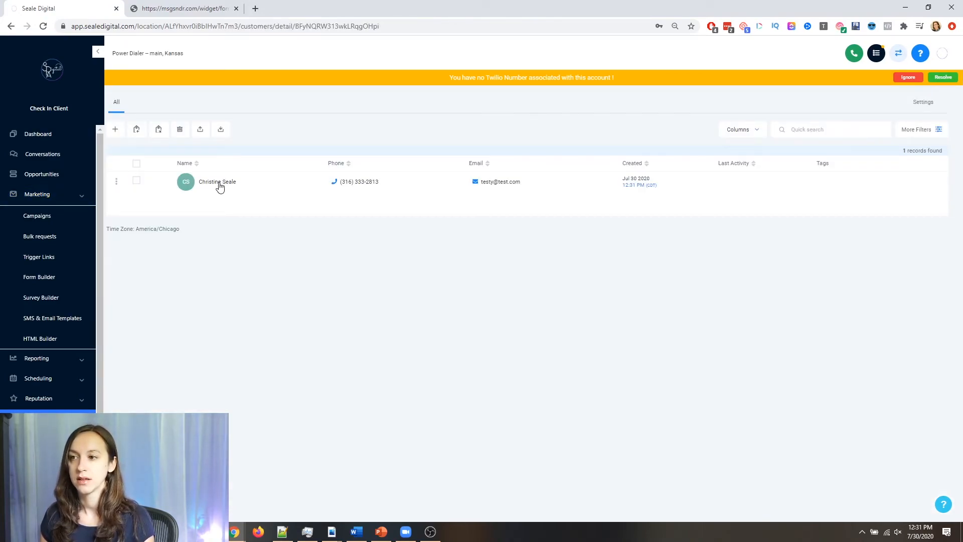
- Show the new test contact's Additional Info with its uploaded logo, contract and signature
{"action": "left_click", "coordinate": [217, 181]}
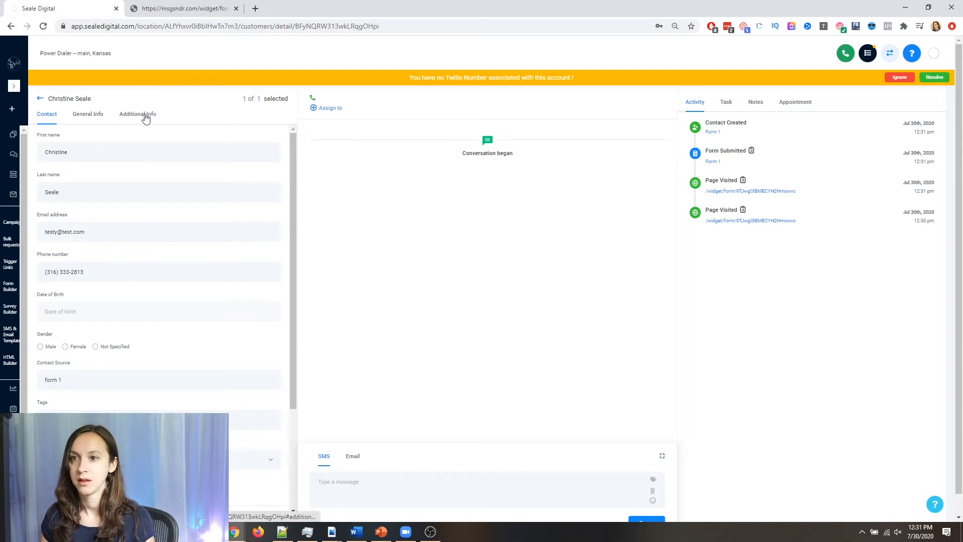
{"action": "left_click", "coordinate": [138, 113]}
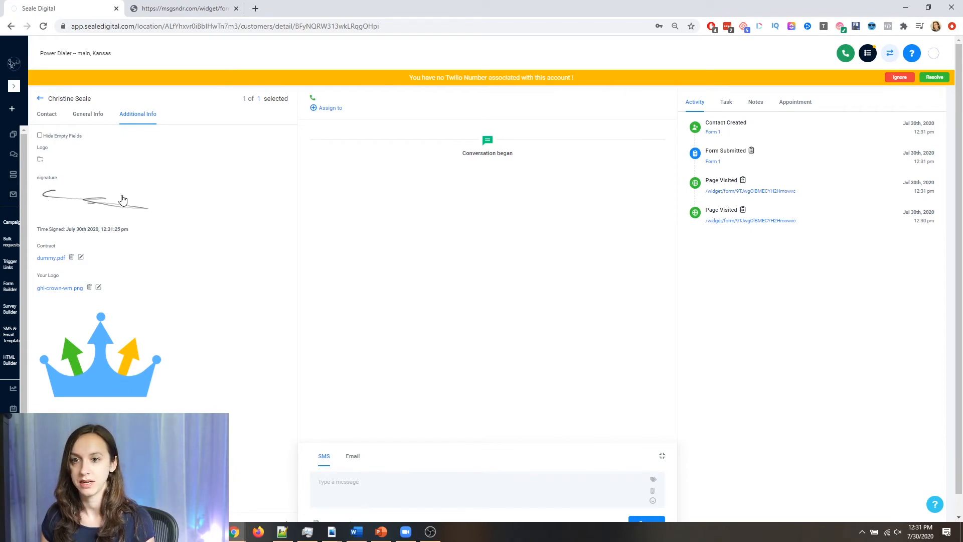
{"action": "mouse_move", "coordinate": [72, 262]}
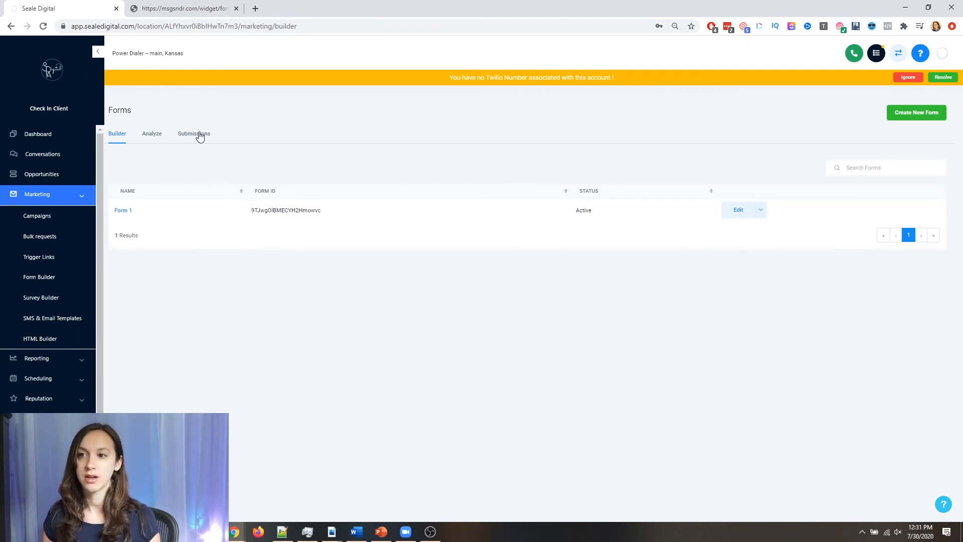
- Show the form's Submissions list containing the test entry
{"action": "left_click", "coordinate": [193, 134]}
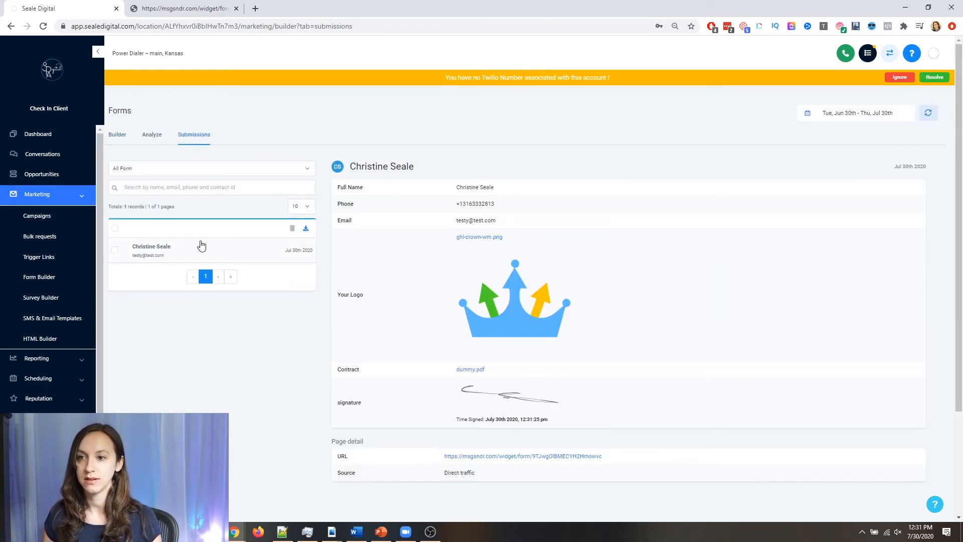
{"action": "mouse_move", "coordinate": [584, 411]}
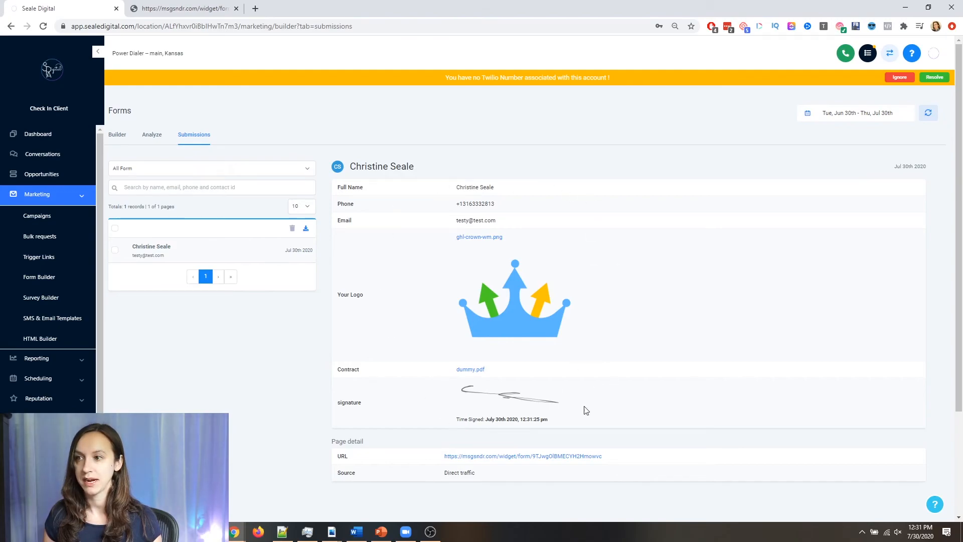